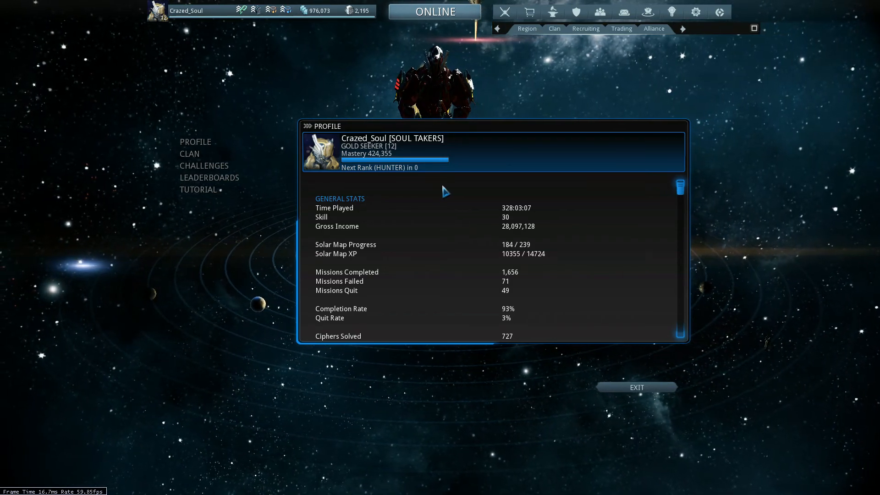
mouse_move(220, 40)
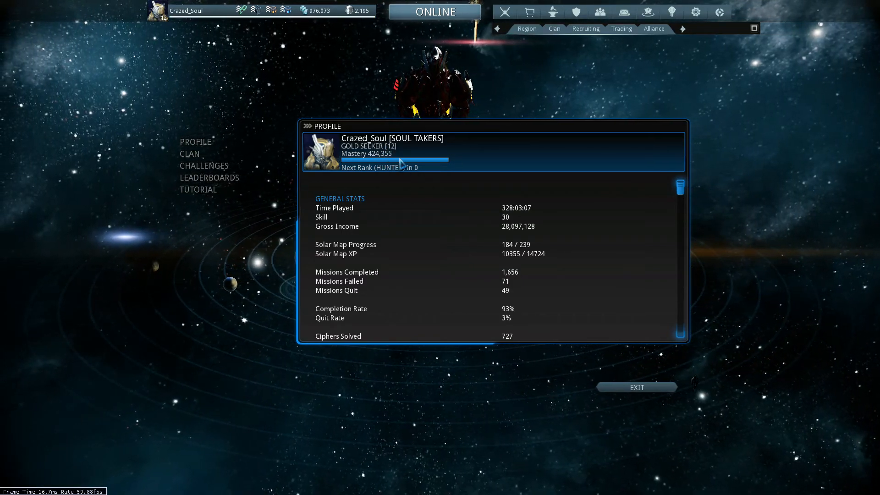
mouse_move(394, 160)
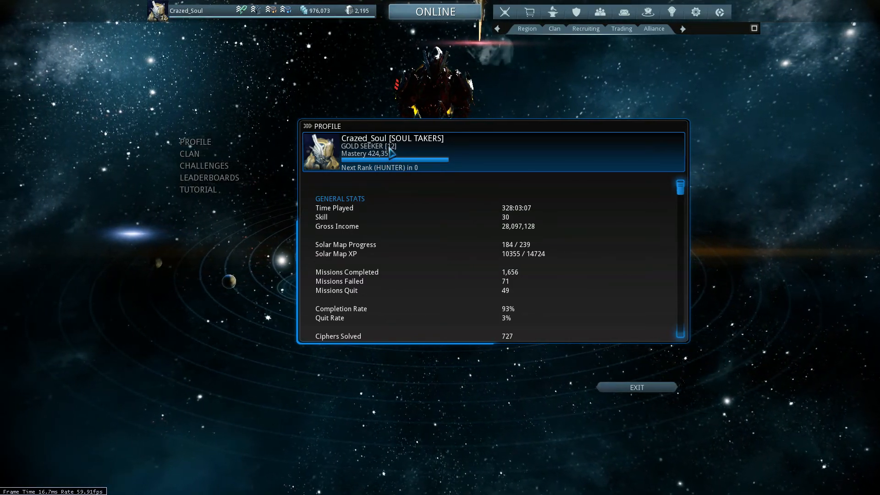
Begin the Mastery Rank 13 test from the Profile screen to earn the Hunter rank
scroll(down, 3)
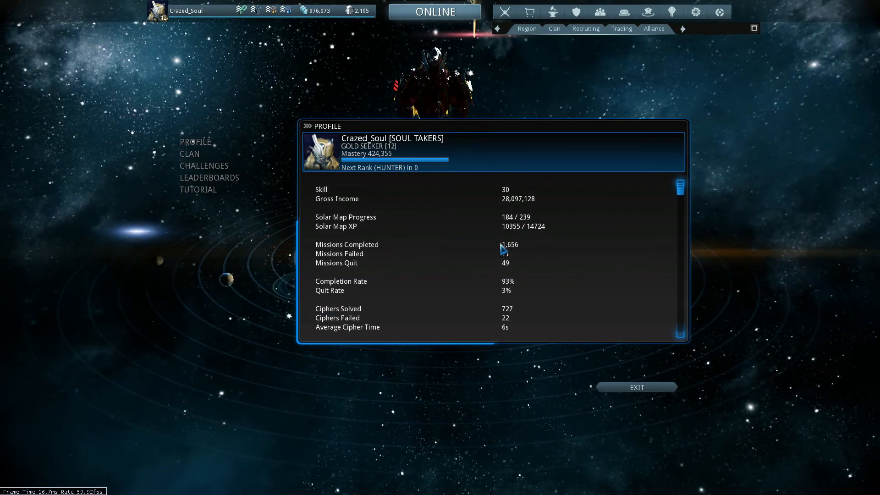
scroll(down, 3)
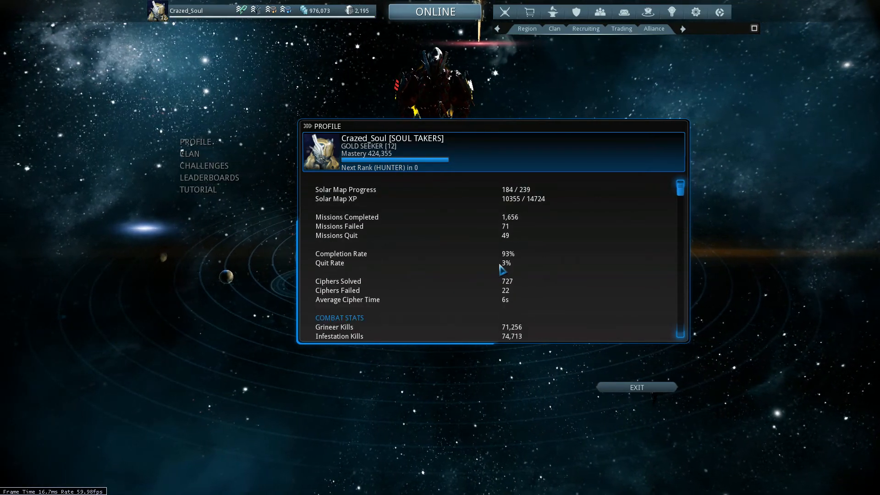
scroll(up, 3)
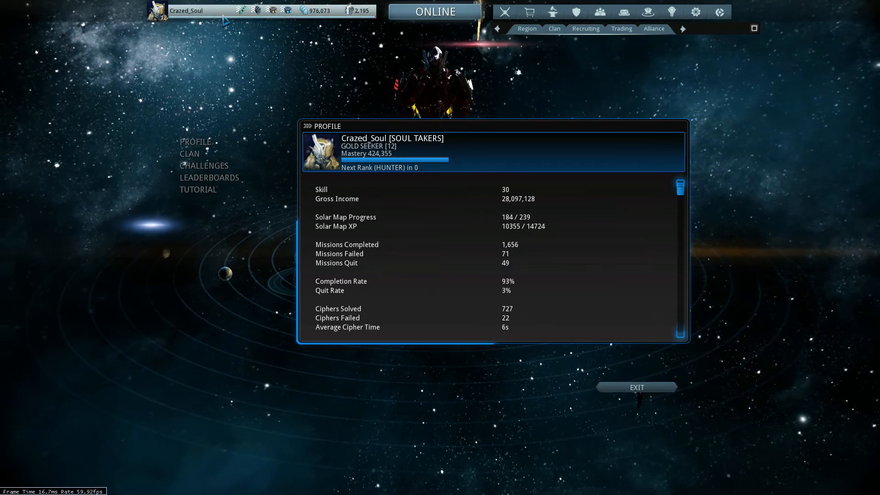
mouse_move(399, 230)
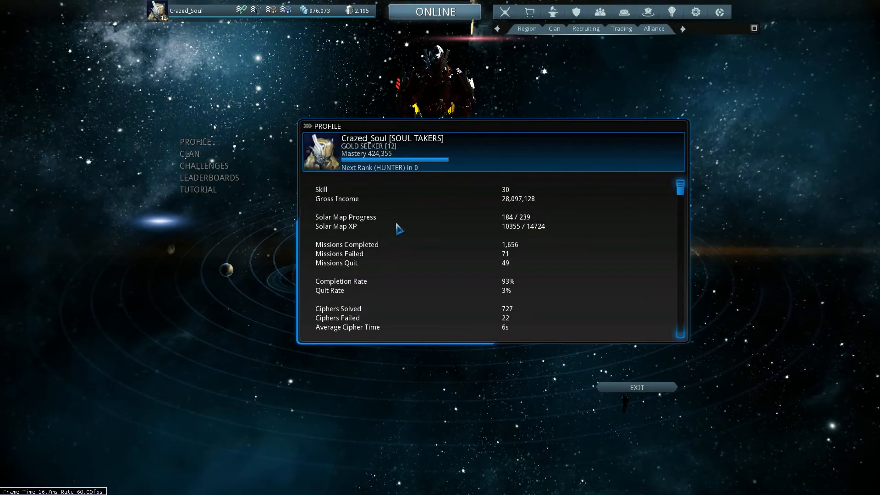
click(636, 387)
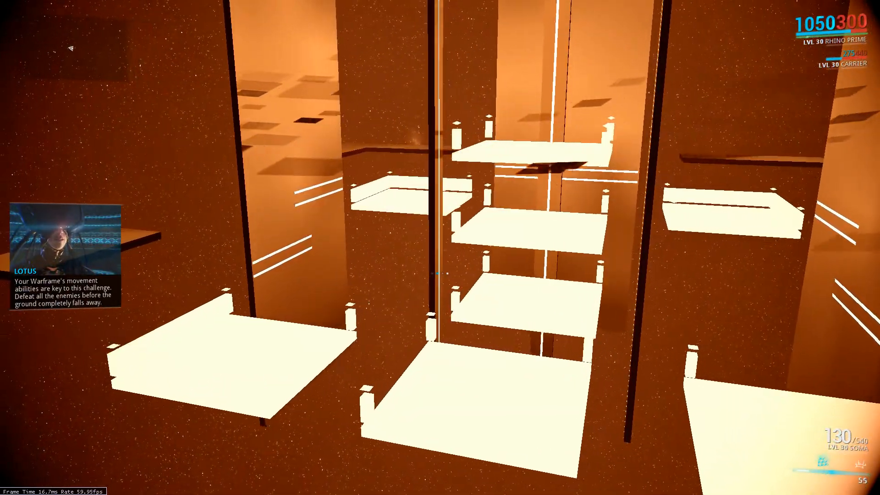
mouse_move(440, 247)
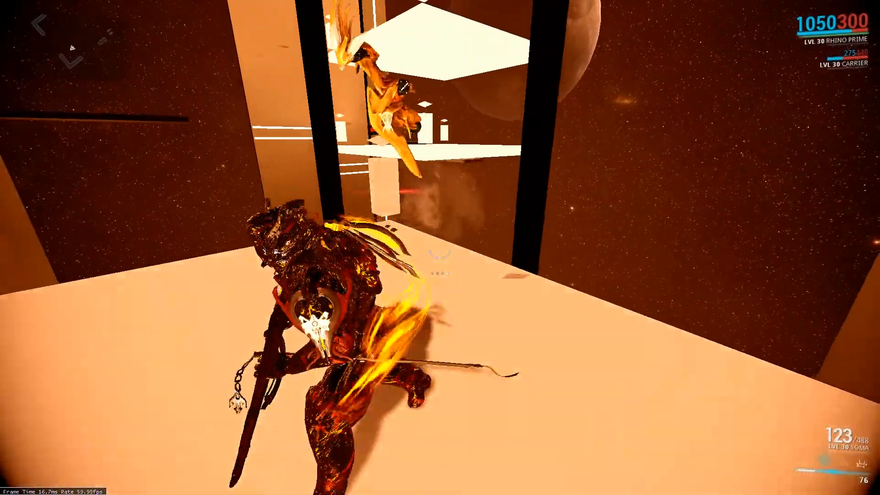
mouse_move(440, 247)
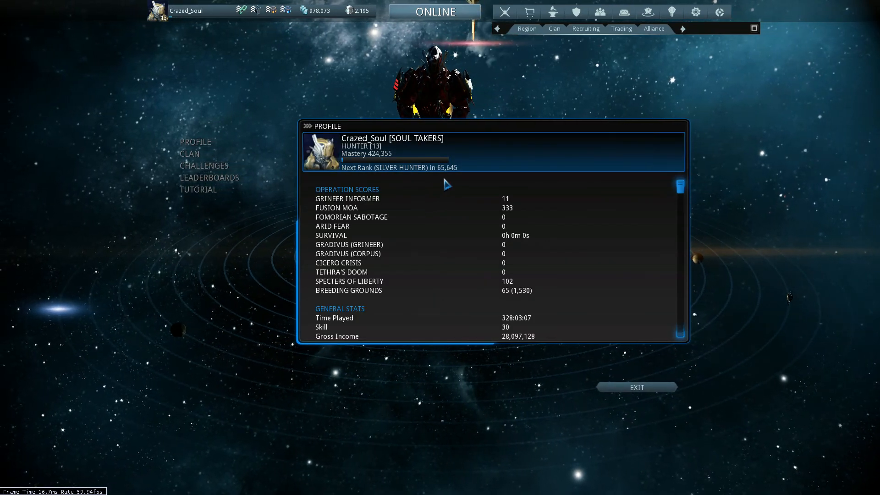
mouse_move(500, 245)
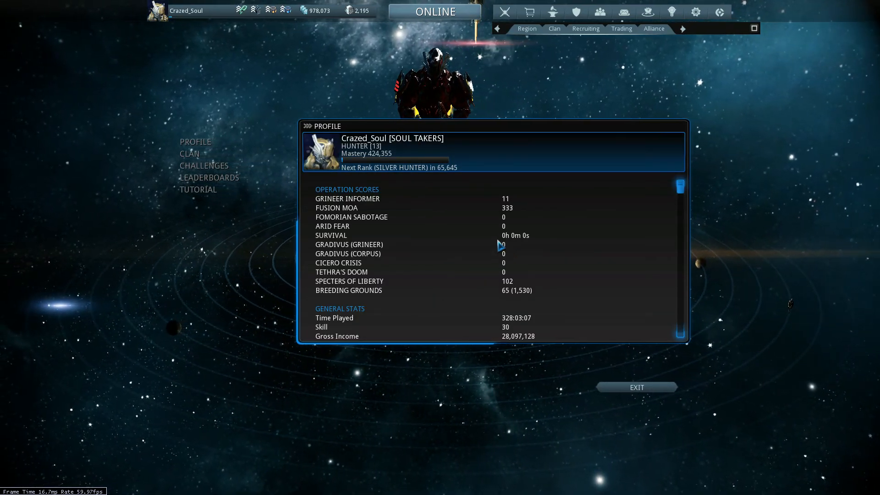
mouse_move(481, 219)
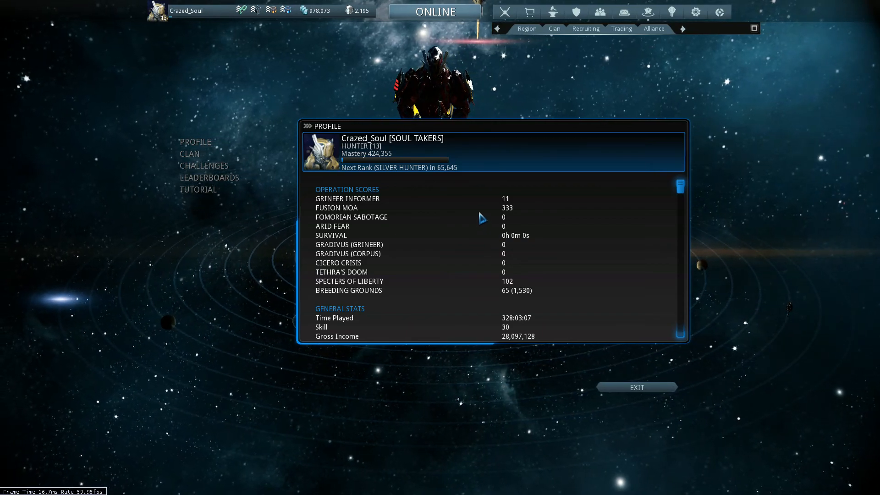
scroll(down, 3)
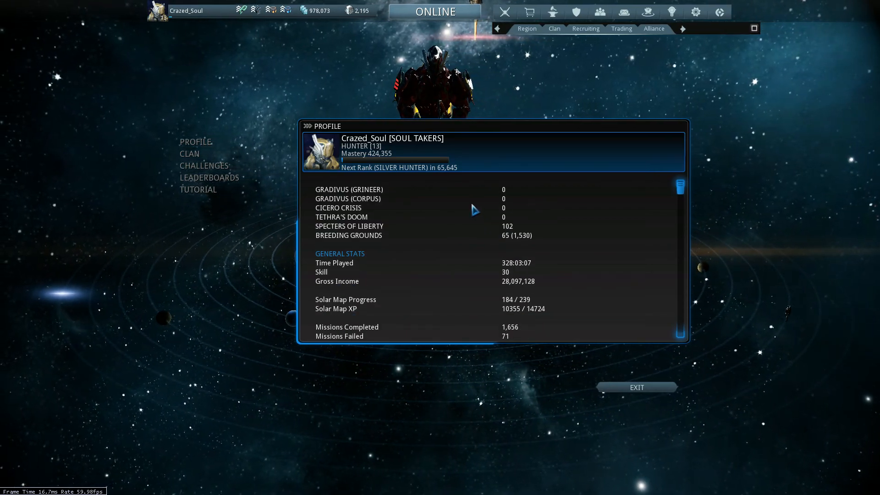
scroll(down, 3)
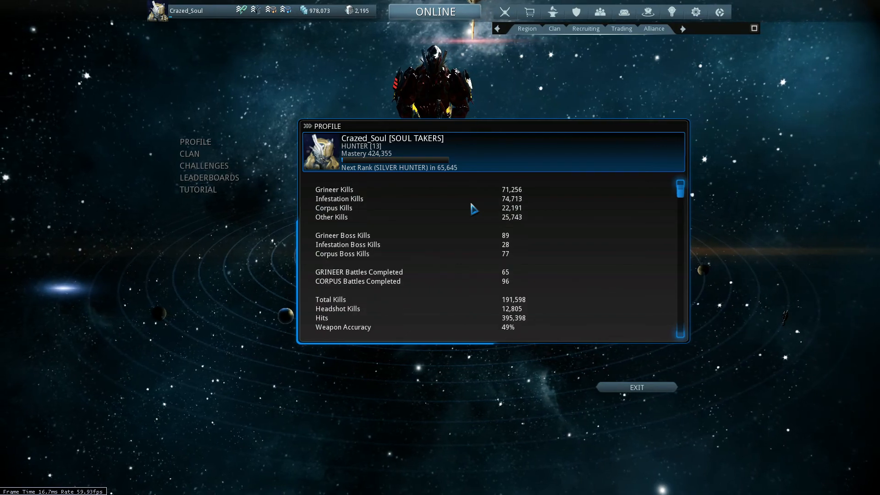
scroll(down, 3)
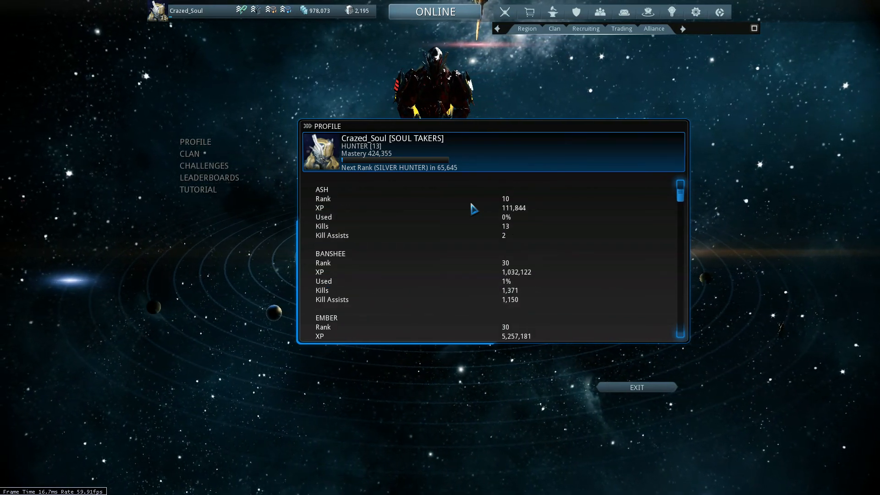
scroll(down, 3)
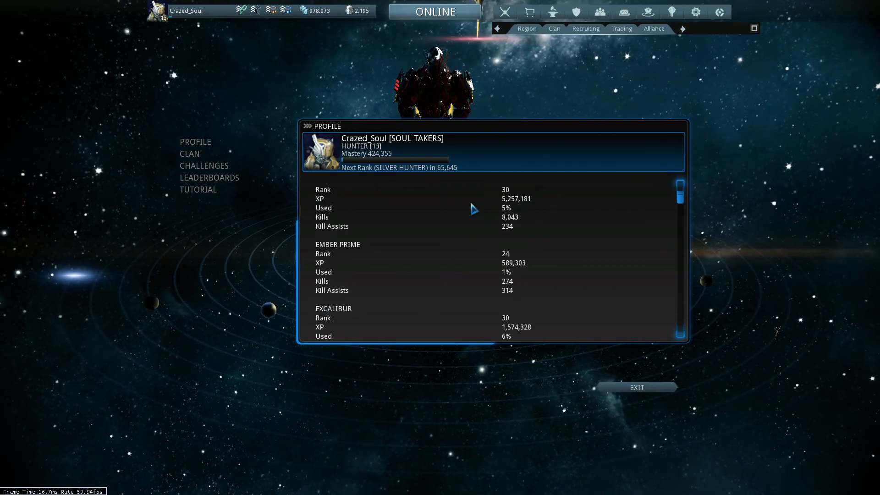
scroll(down, 3)
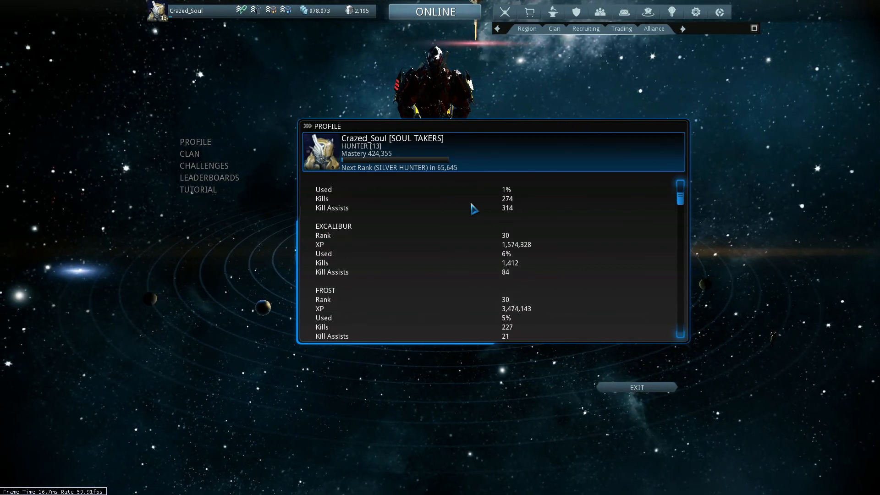
scroll(down, 3)
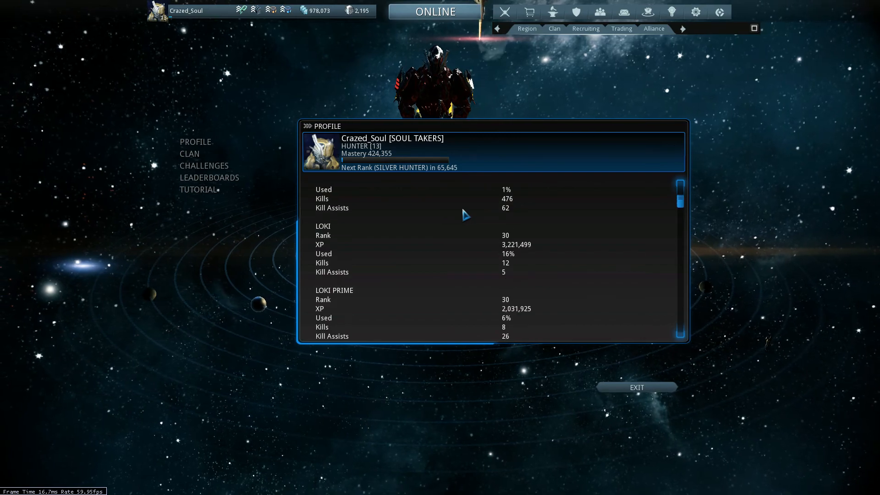
scroll(down, 3)
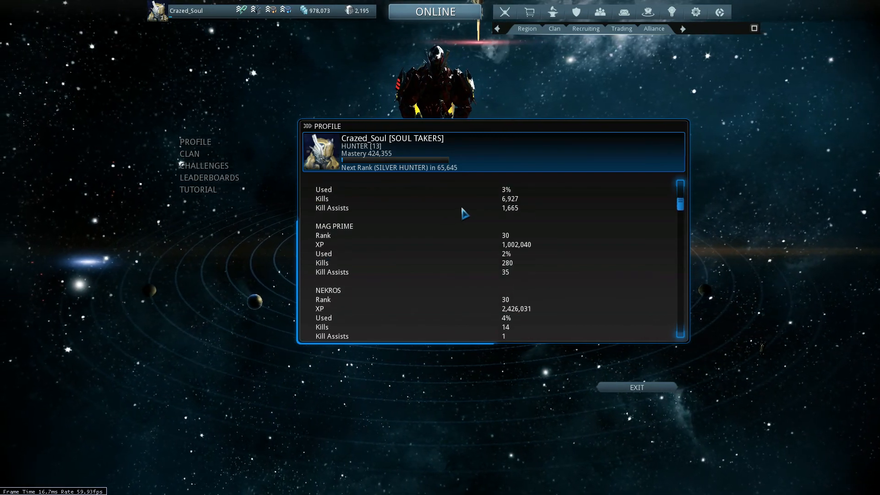
scroll(down, 3)
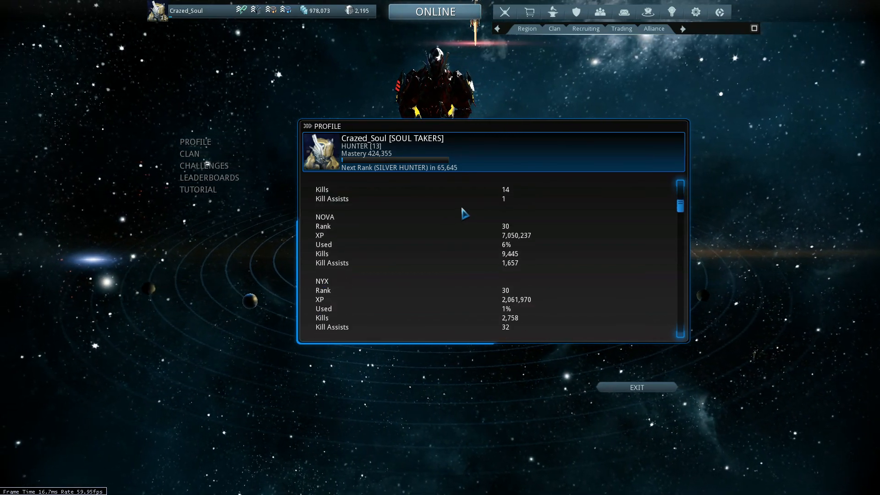
scroll(down, 3)
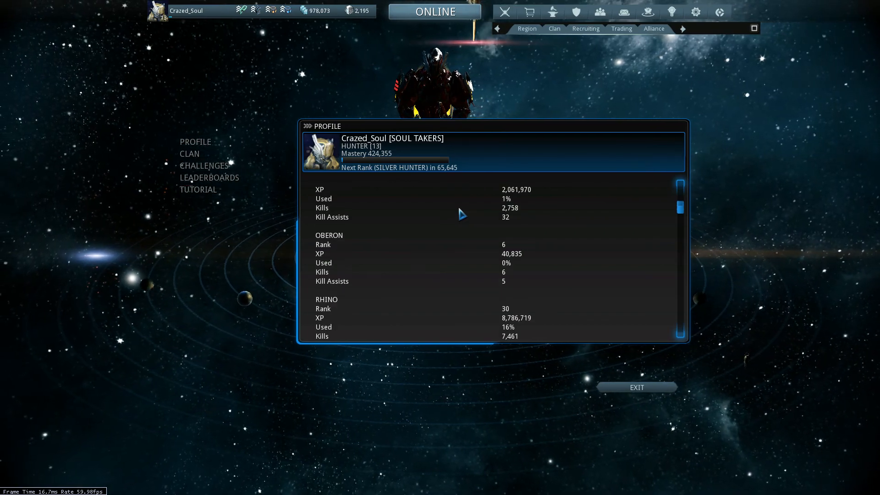